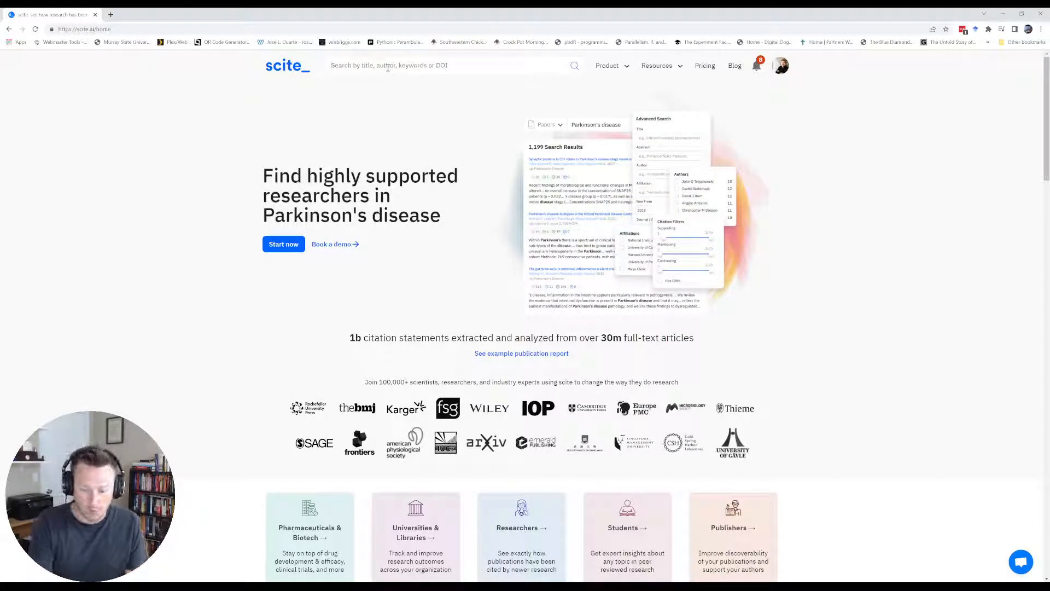
Type the quoted phrase "moral dumbfounding" into the scite home search bar.
left_click(388, 65)
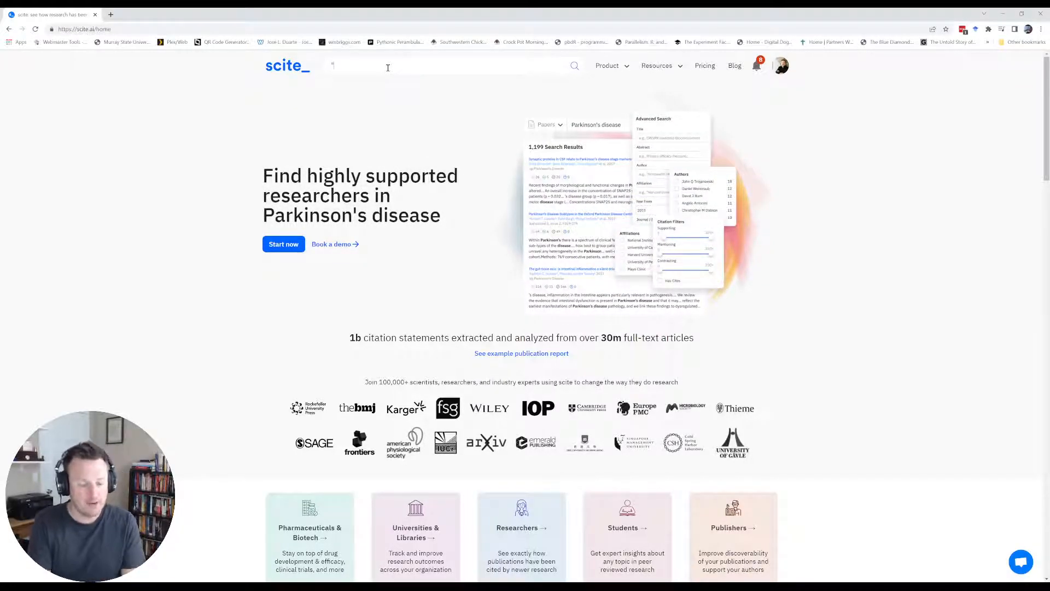
type("moral")
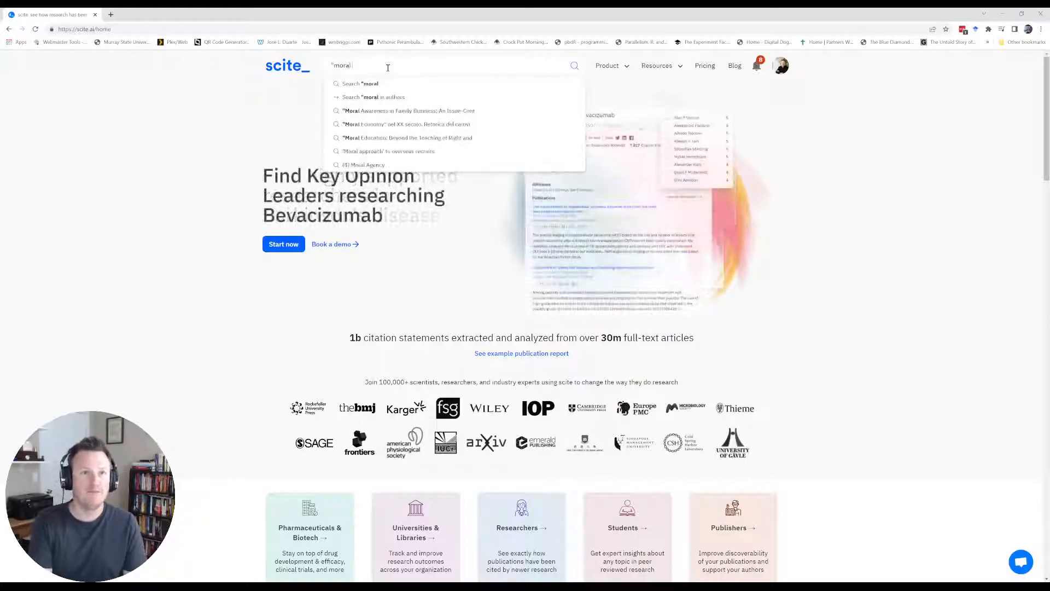
type("dumbfoun")
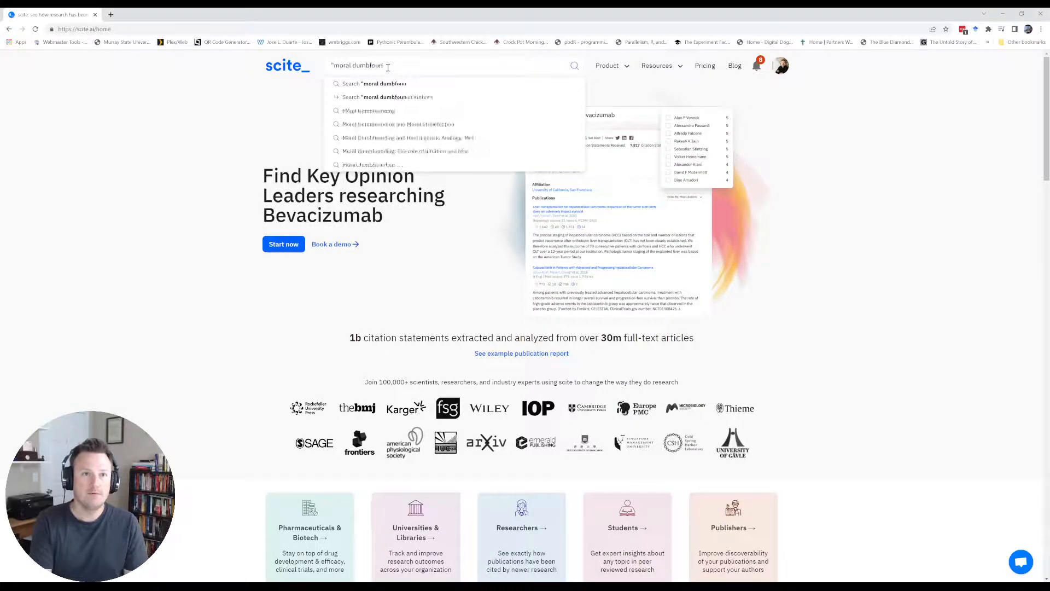
Pick the "moral dumbfounding" suggestion to get about 196 results.
left_click(374, 84)
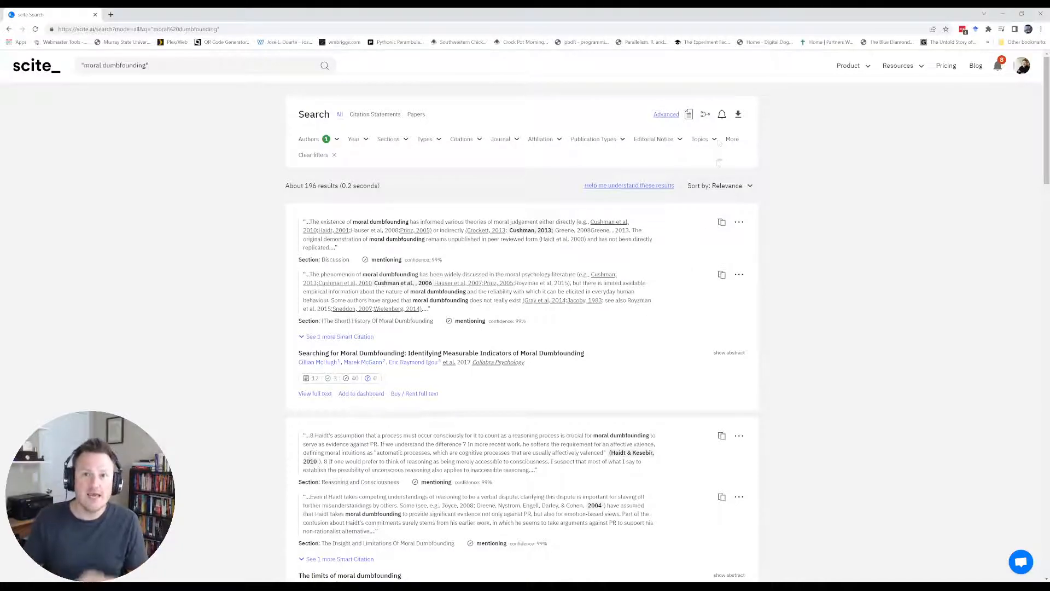
mouse_move(722, 114)
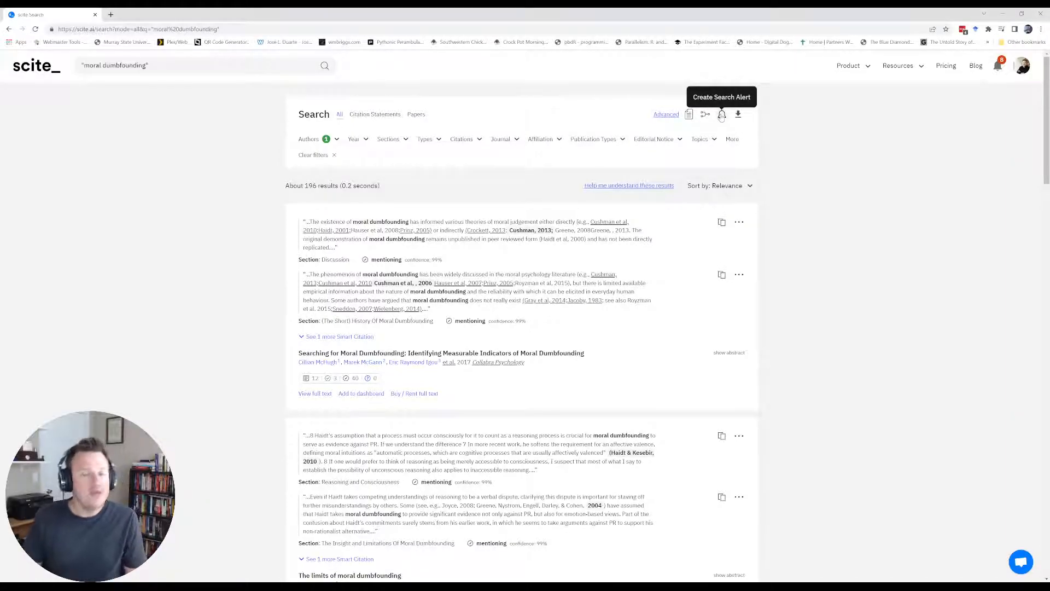
Create a search alert from the bell icon, keeping all notification toggles on, and save.
left_click(721, 113)
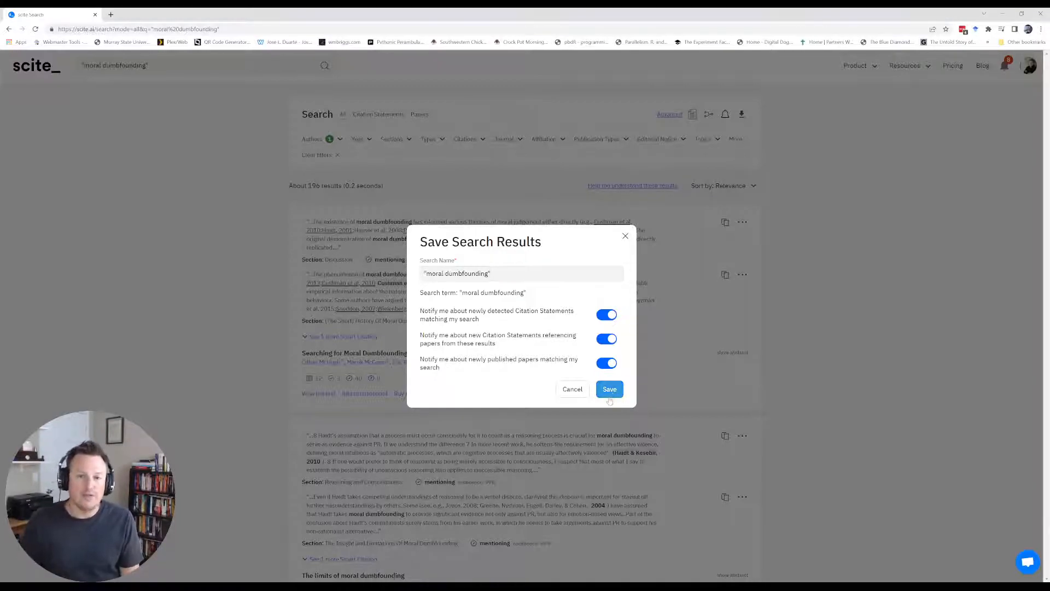
left_click(609, 389)
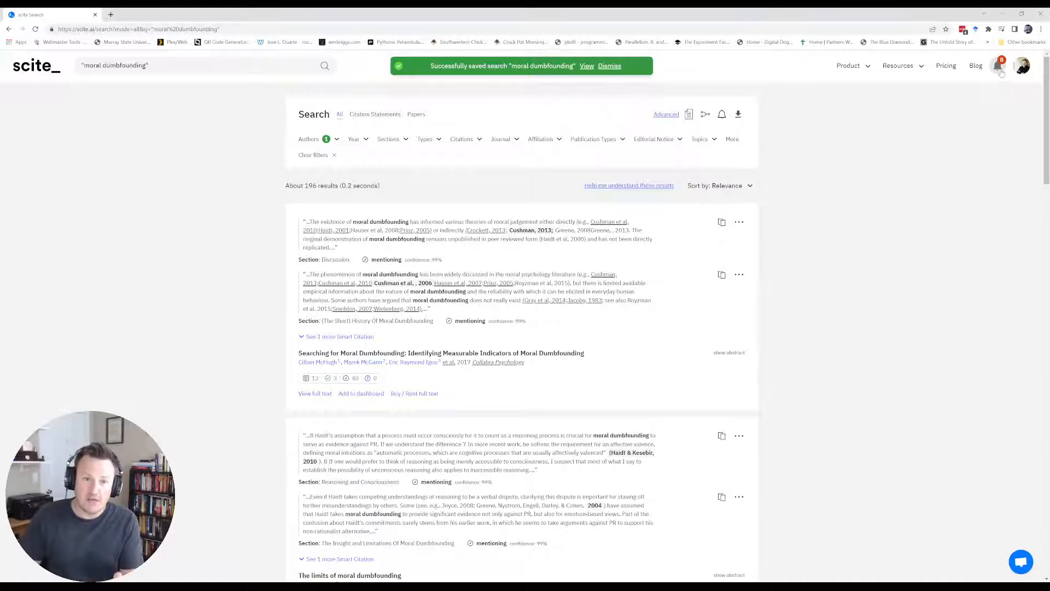
Go through the profile avatar and My Profile to the Alerts list.
left_click(1021, 65)
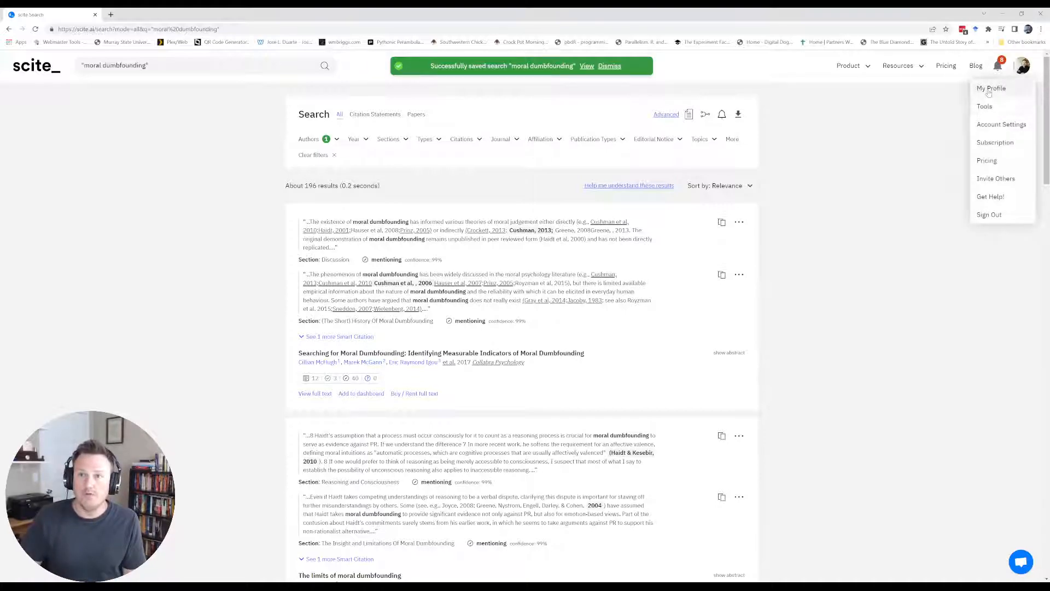
left_click(990, 87)
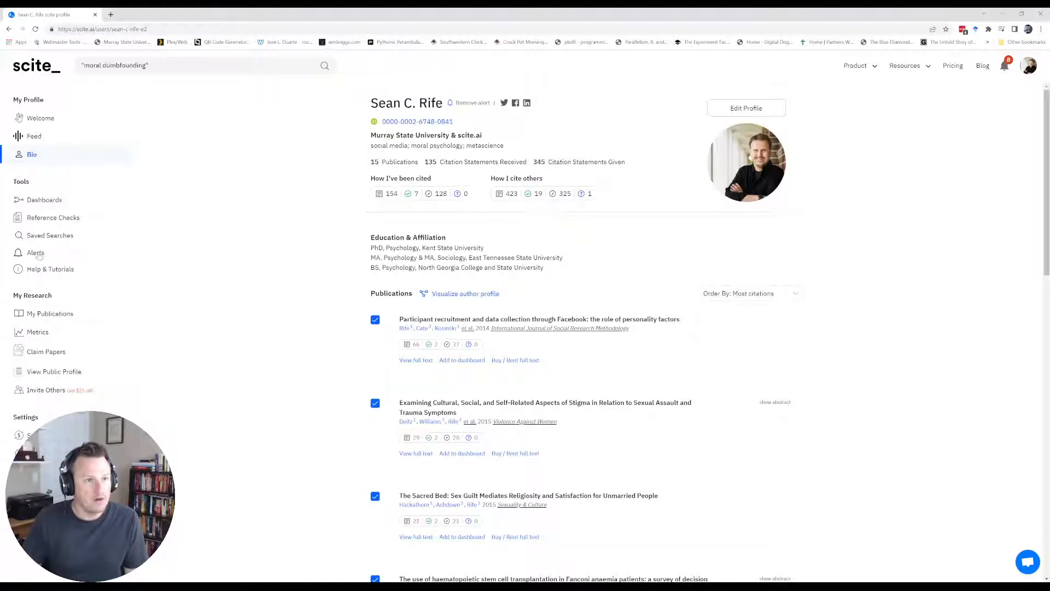
left_click(36, 252)
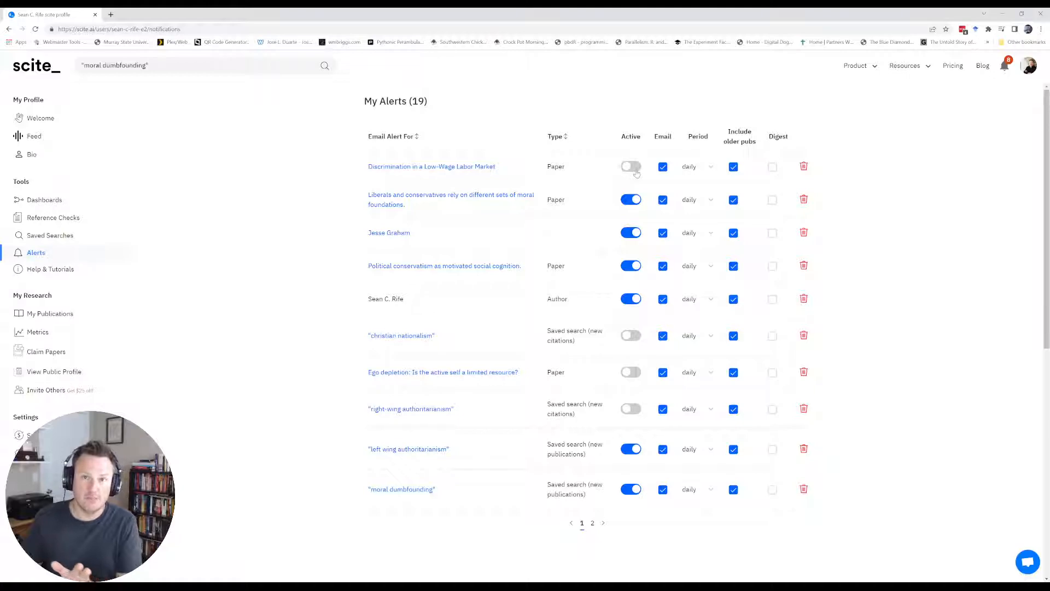
left_click(663, 166)
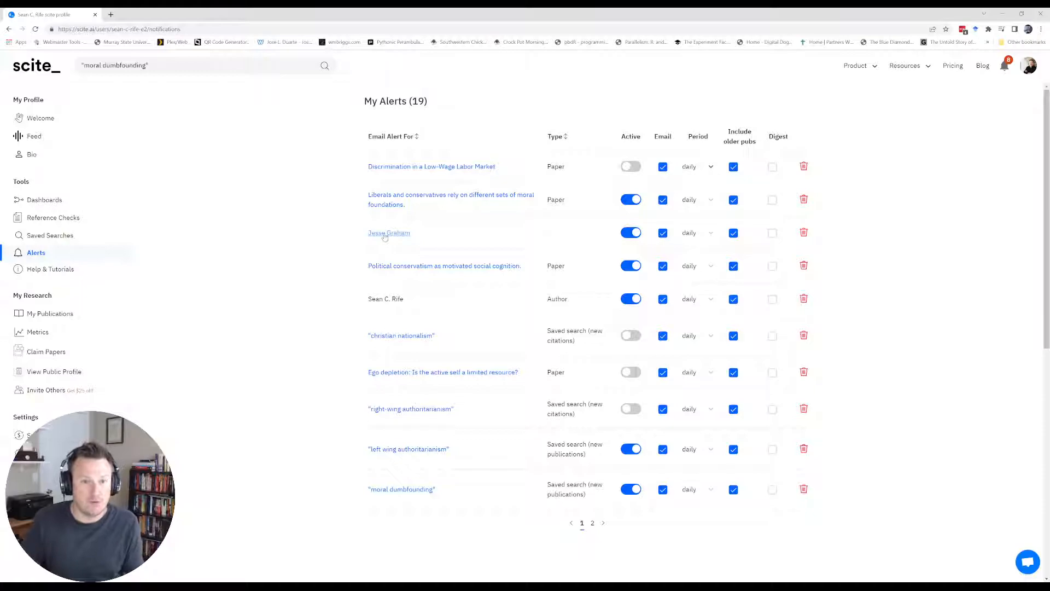
mouse_move(316, 269)
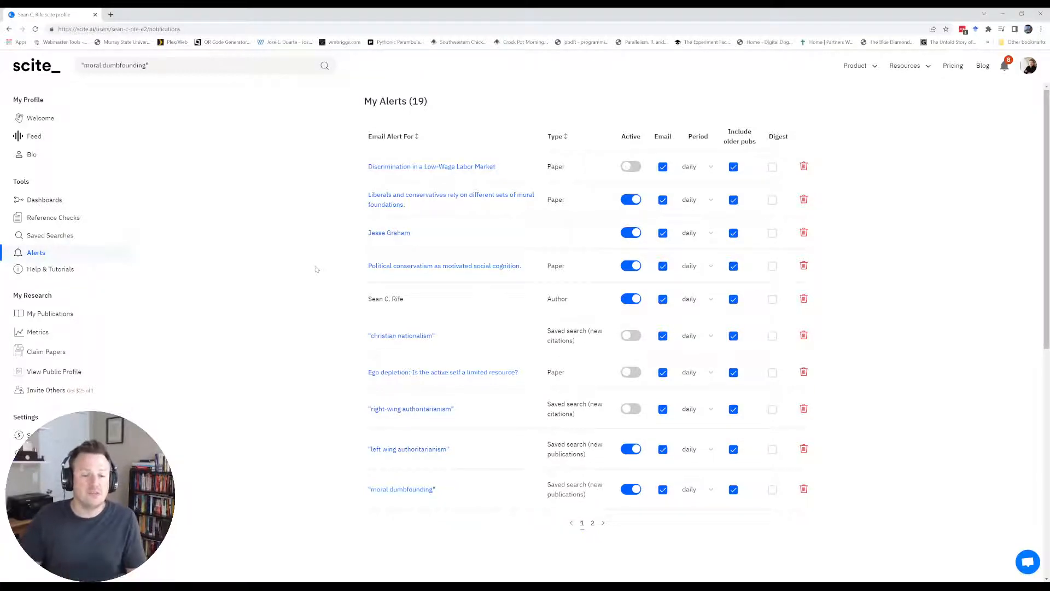